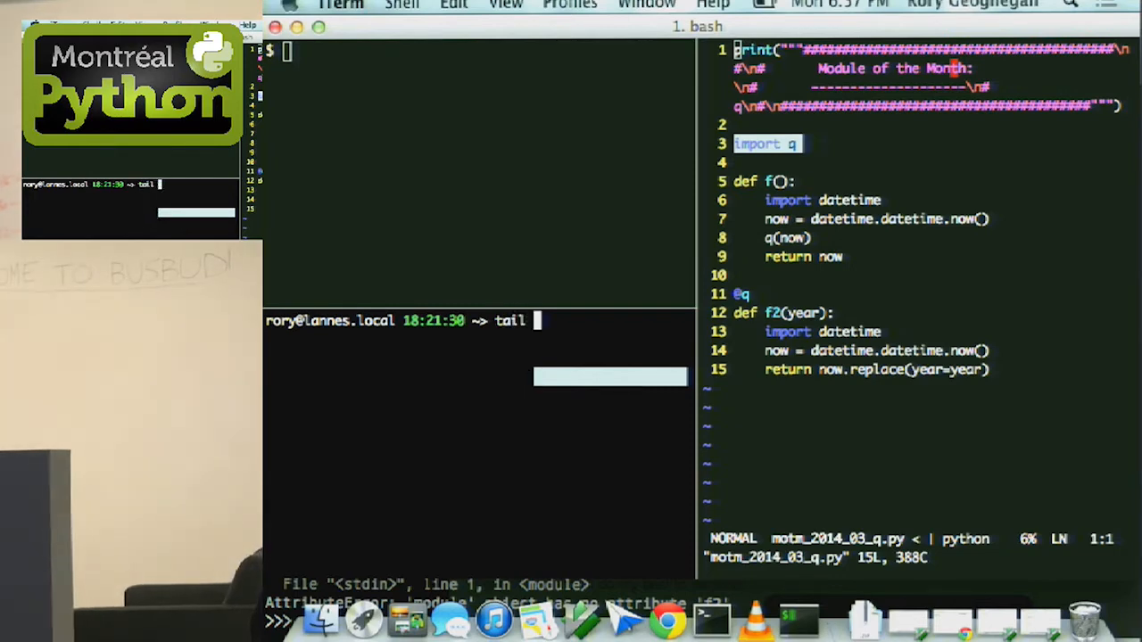
Step: Start tailing /tmp/q in the lower pane and launch ipython above, beginning the import
text(-f /va)
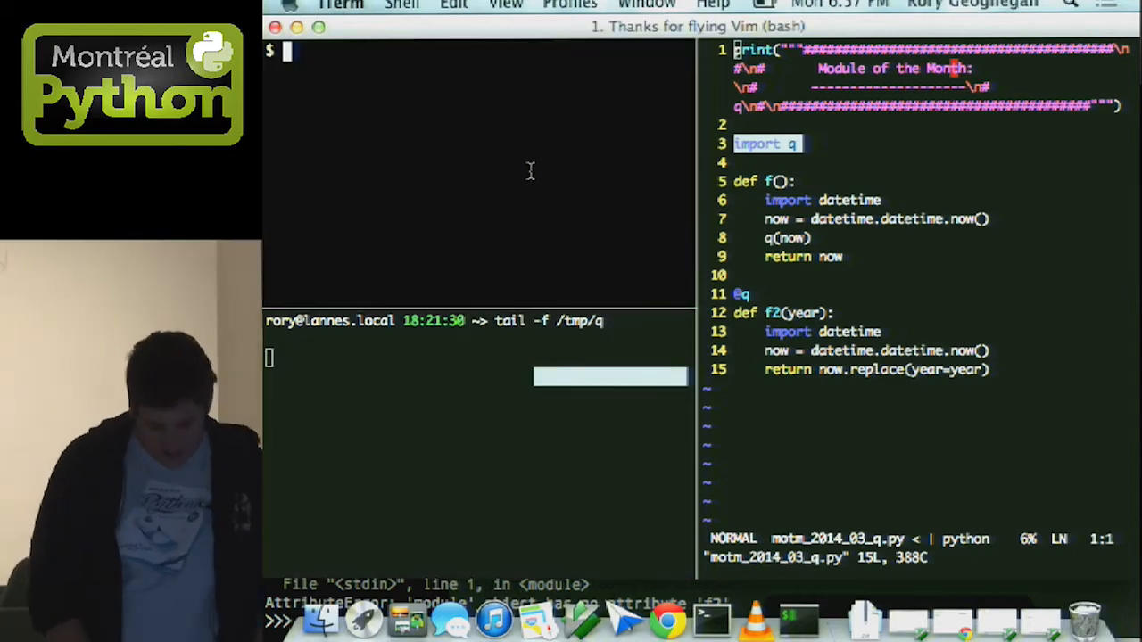
text(ipython)
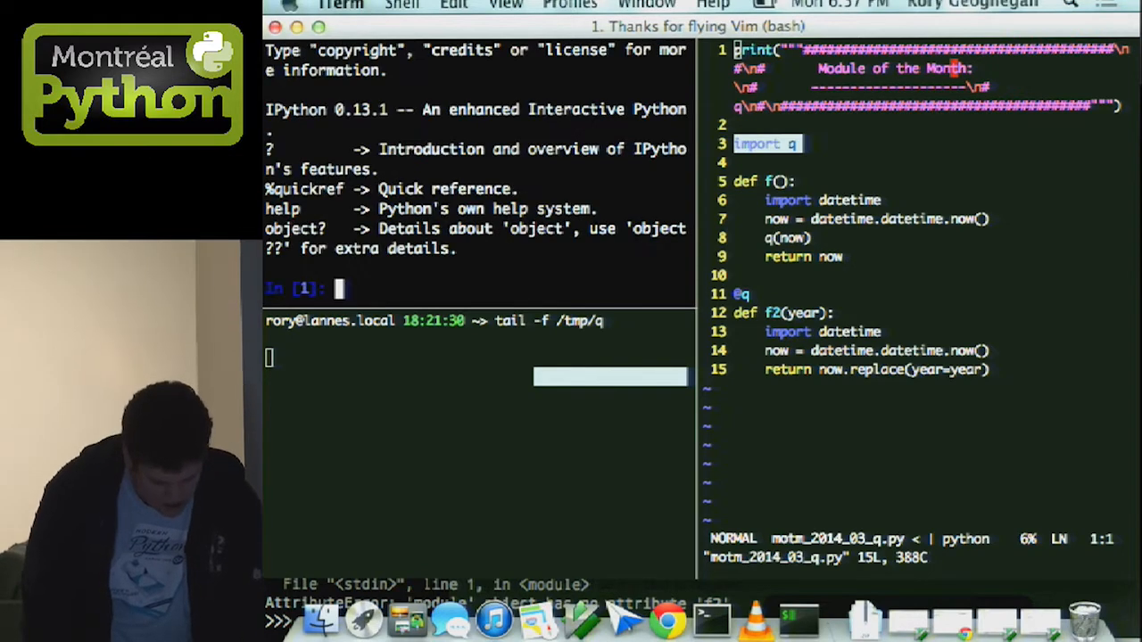
text(import motm_2014_03_q)
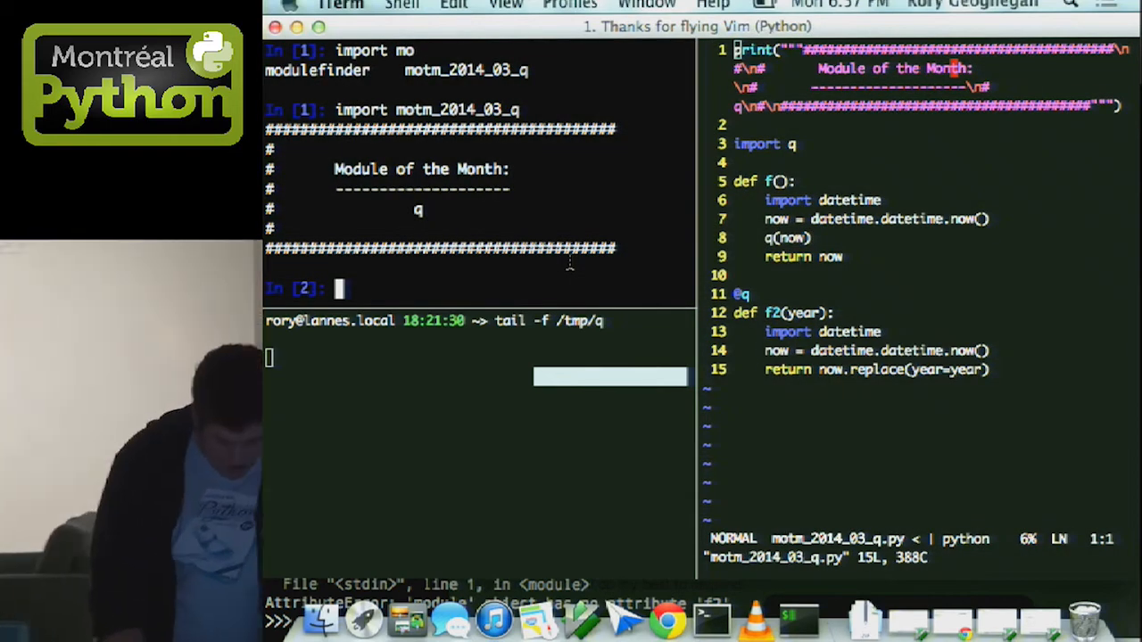
Step: Import motm_2014_03_q via tab completion and call motm_2014_03_q.f() to log to /tmp/q
text(motm_2014_03_q)
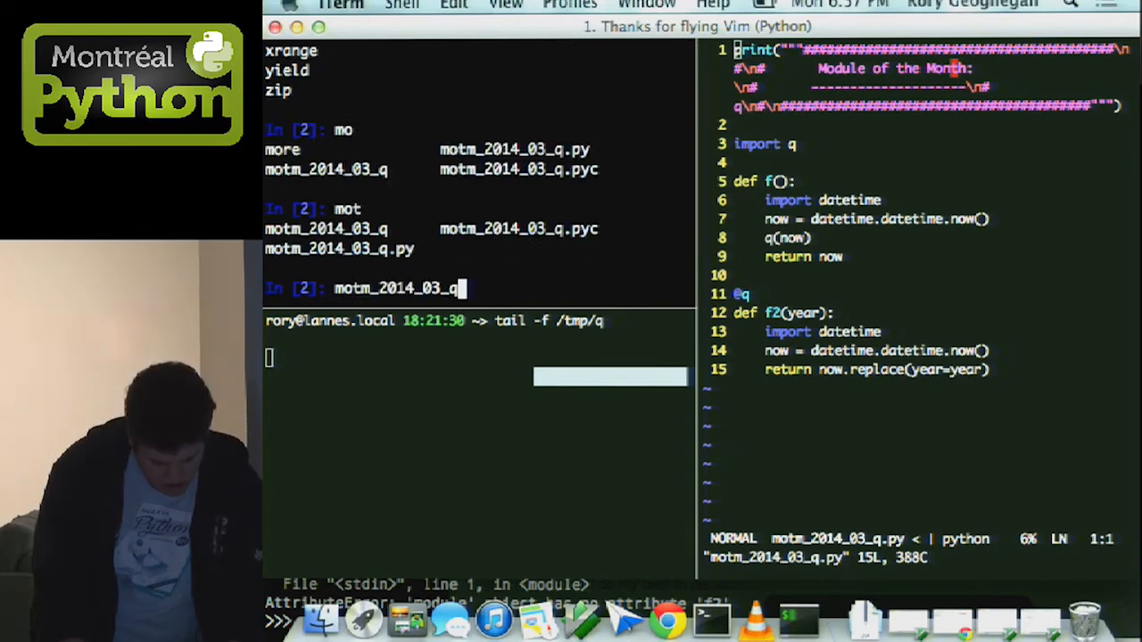
text(.)
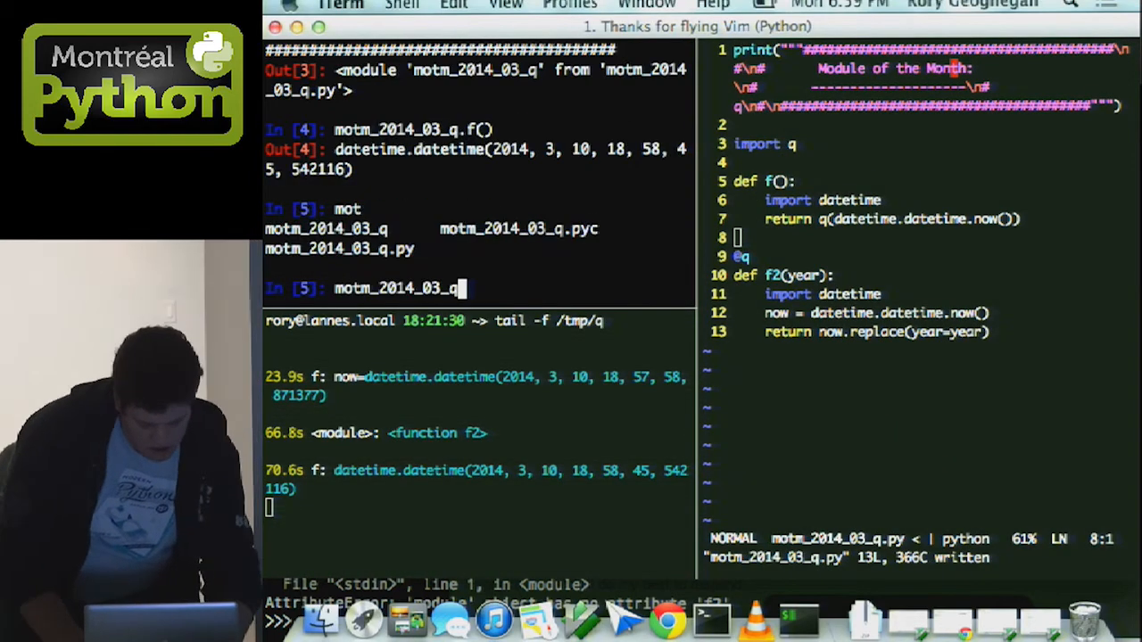
Step: Call motm_2014_03_q.f2(1999), stop the tail with Ctrl-C, and retype the f2(1999) call in restarted IPython
text(.f2(19)
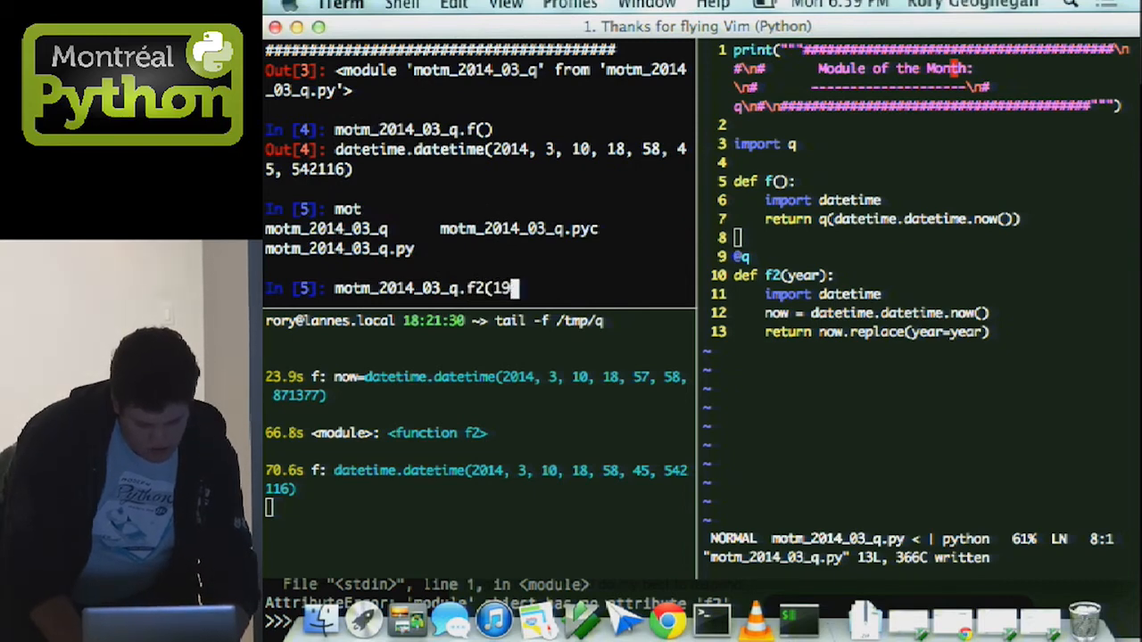
text(99))
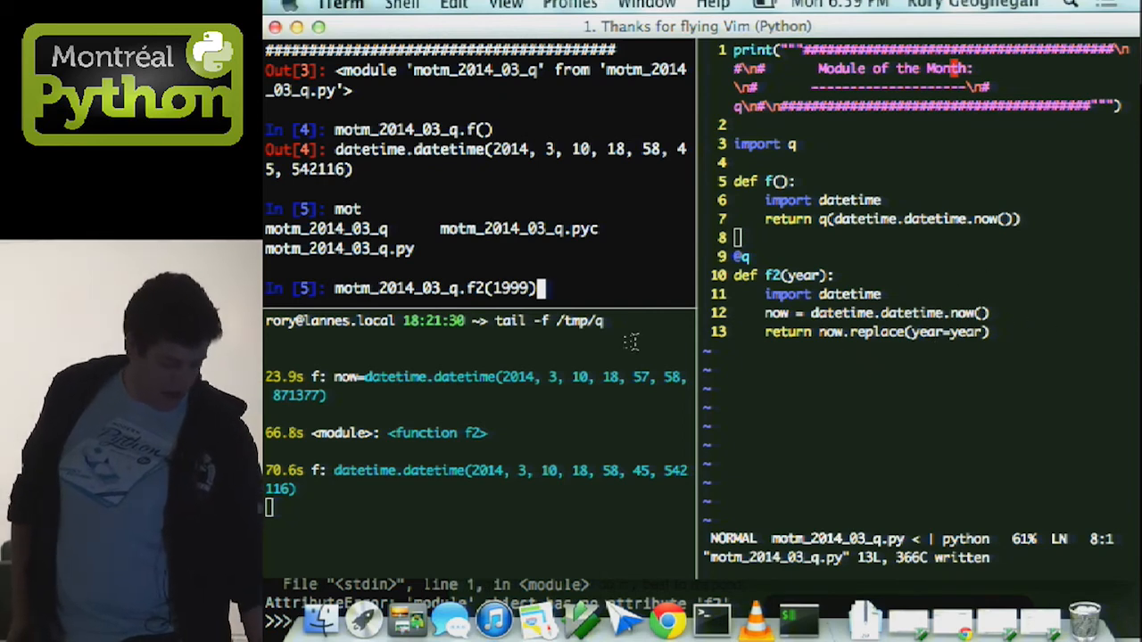
mouse_move(605, 189)
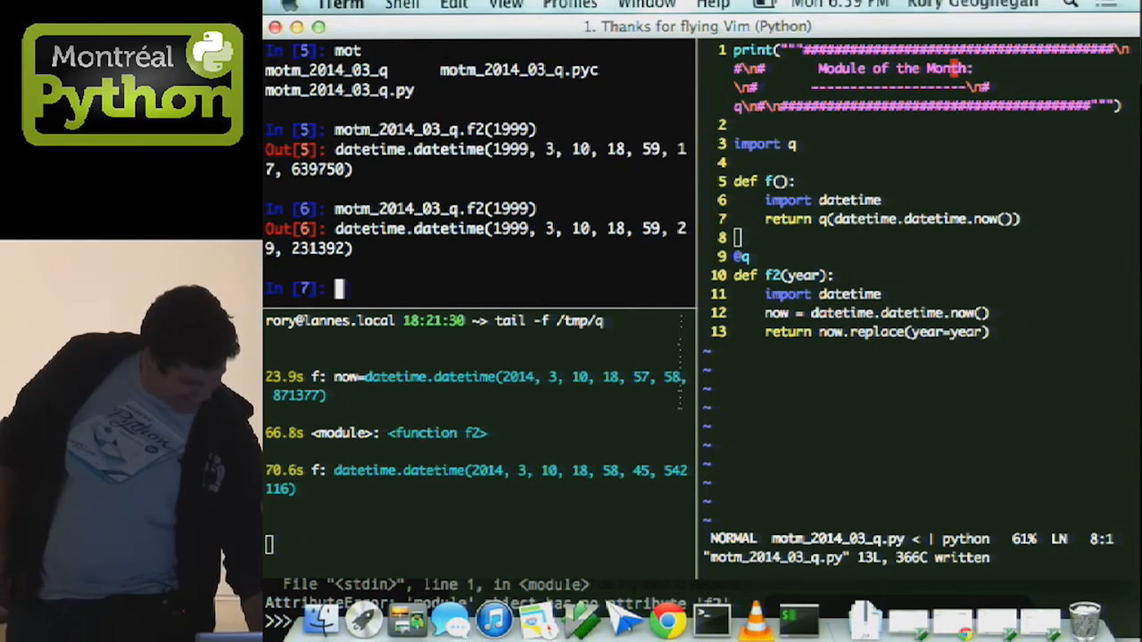
key(ctrl+c)
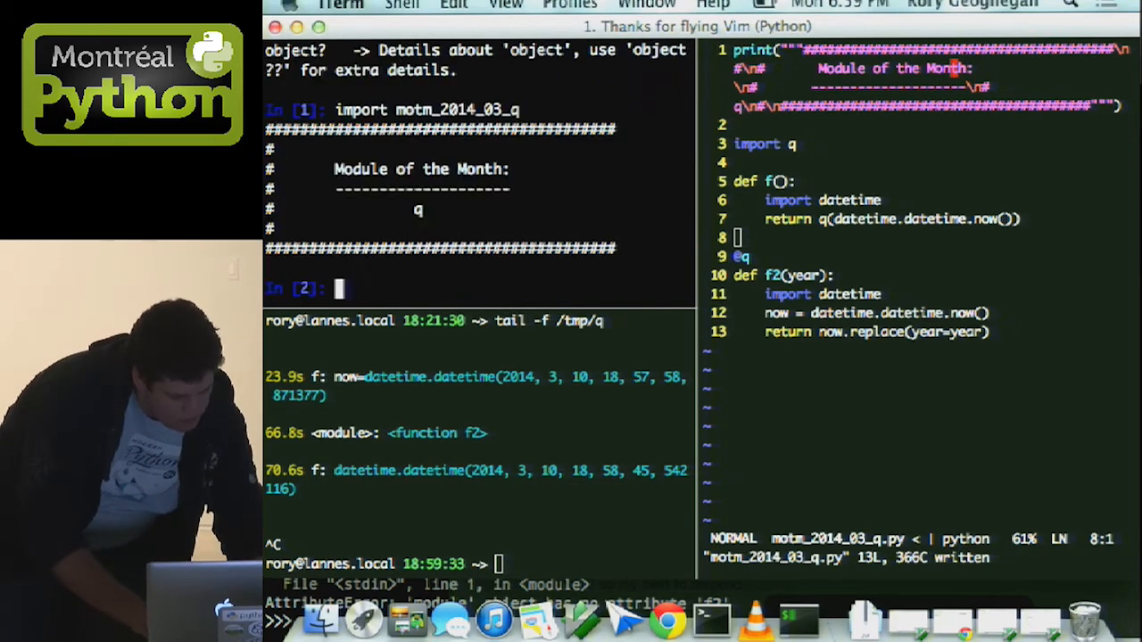
text(motm_2014_03_q.f2(1999))
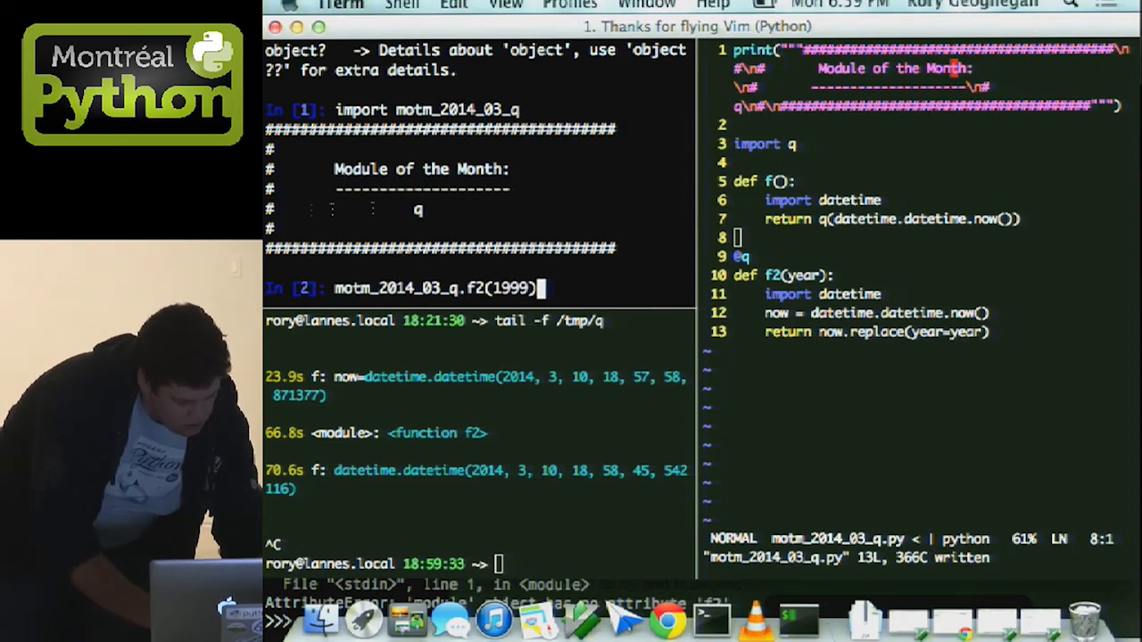